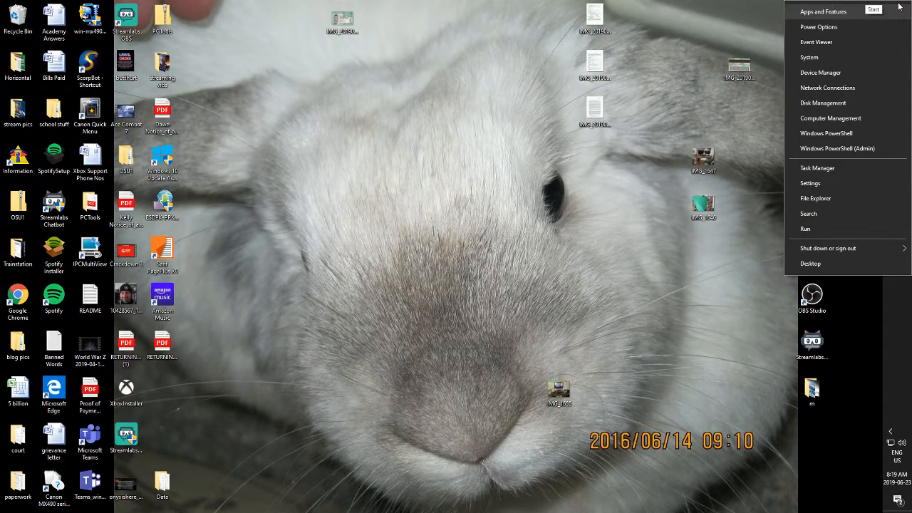
{"action": "mouse_move", "coordinate": [809, 56]}
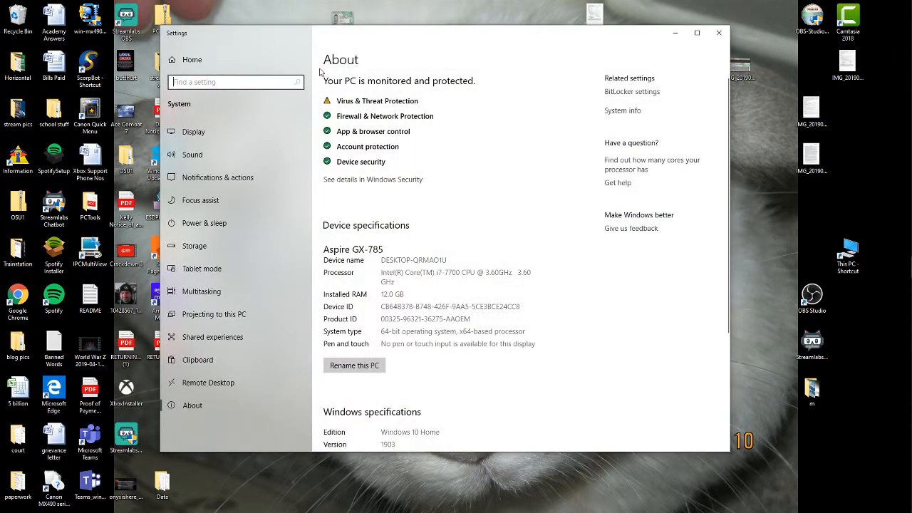
Search settings for "record" and scroll through the Game bar capture and audio results
{"action": "scroll", "scroll_direction": "down", "scroll_amount": 3}
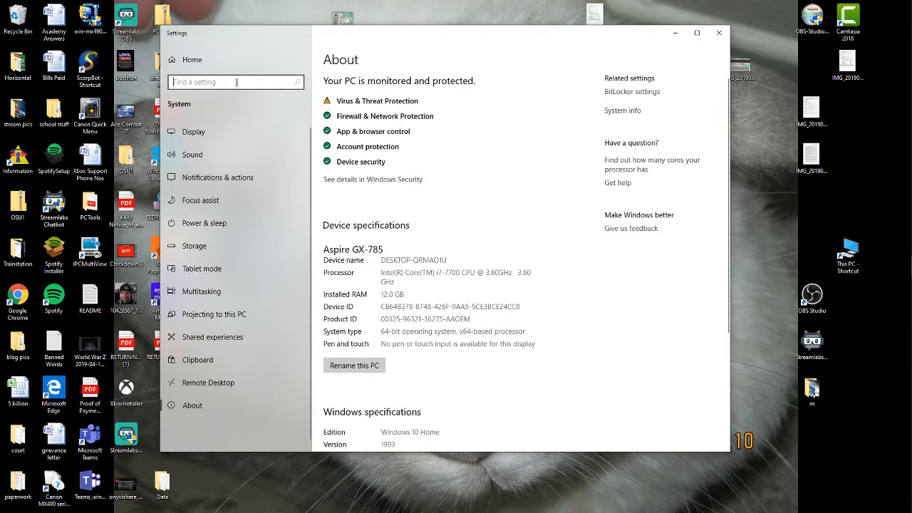
{"action": "type", "text": "record"}
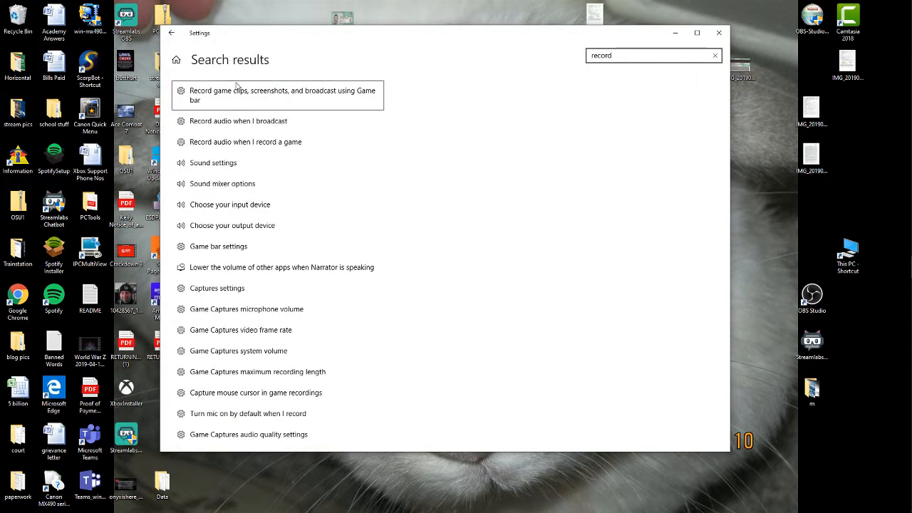
{"action": "scroll", "scroll_direction": "down", "scroll_amount": 3}
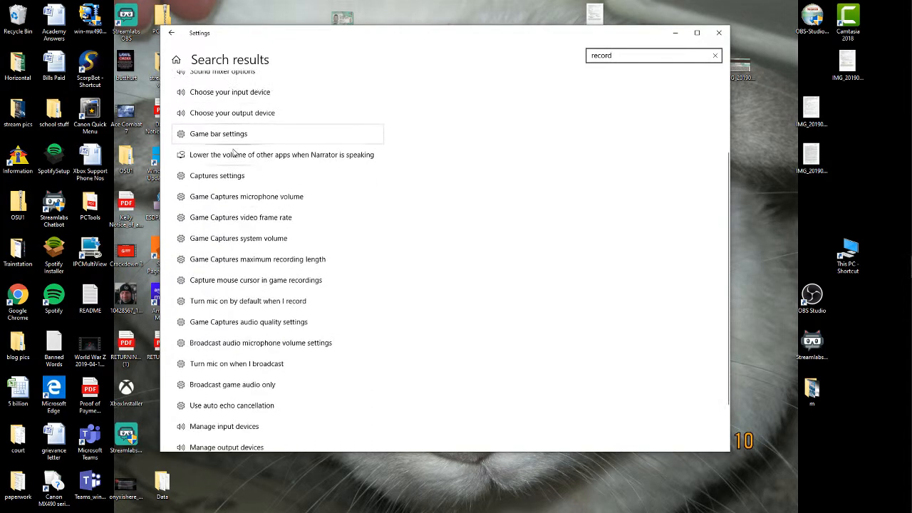
{"action": "scroll", "scroll_direction": "down", "scroll_amount": 3}
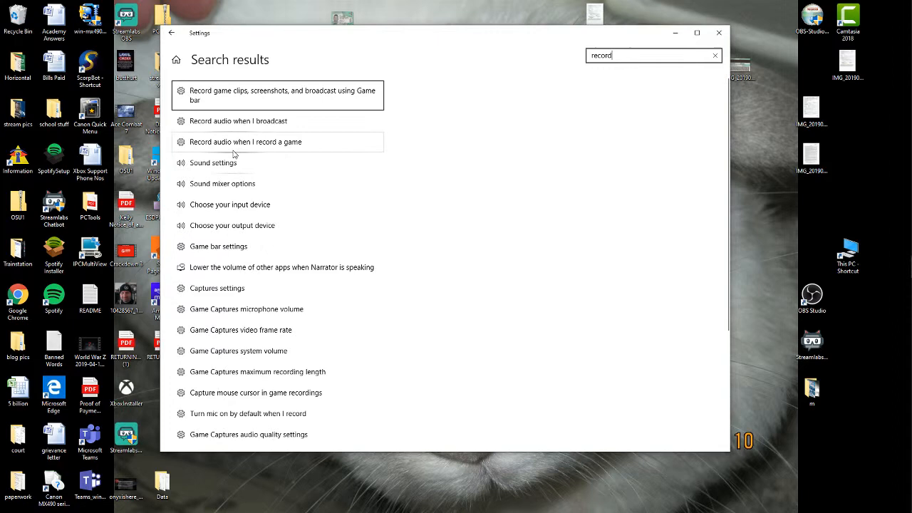
{"action": "mouse_move", "coordinate": [275, 151]}
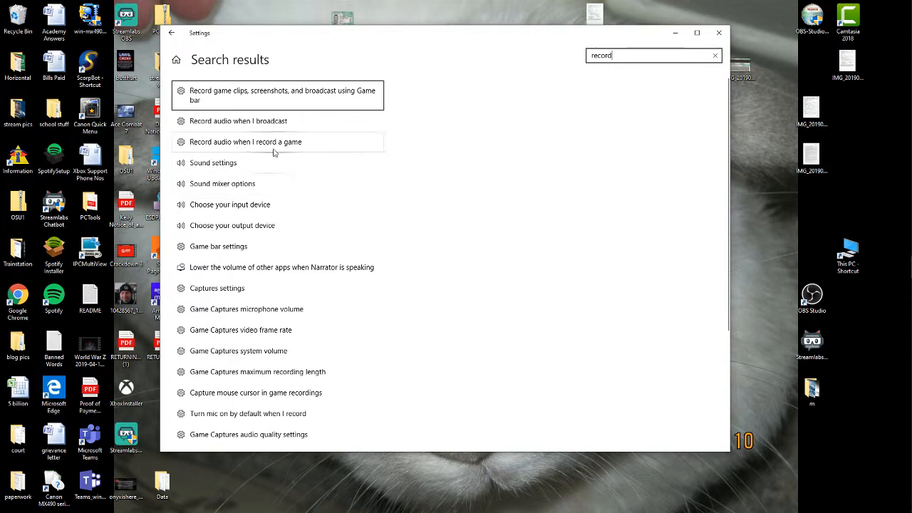
{"action": "mouse_move", "coordinate": [277, 148]}
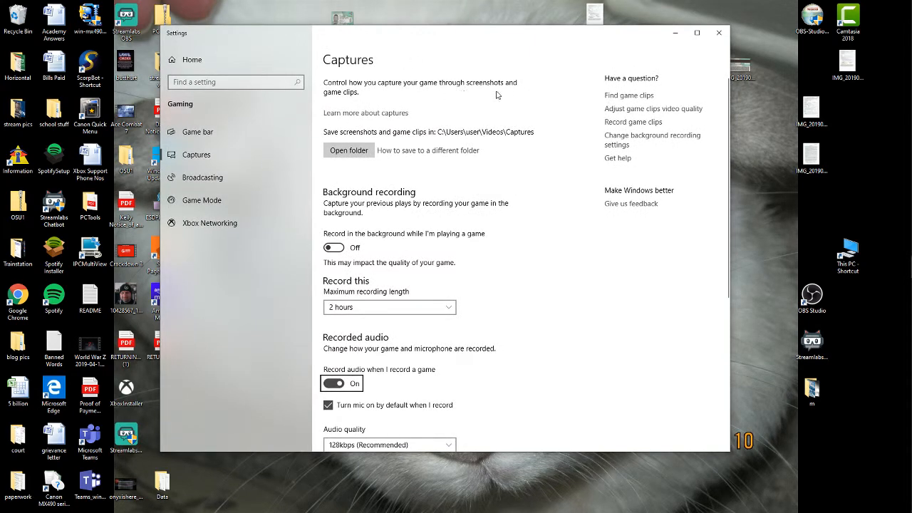
{"action": "mouse_move", "coordinate": [586, 137]}
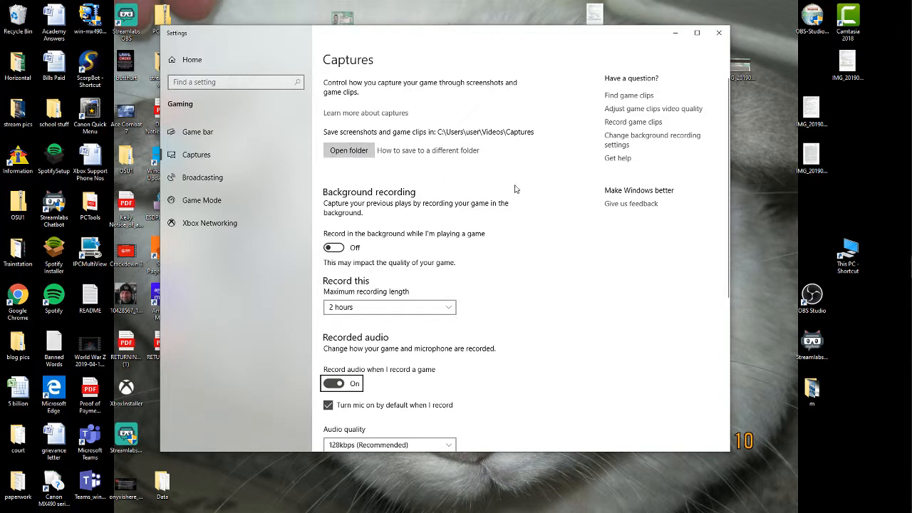
Scroll the Gaming > Captures page to review background recording and game audio options
{"action": "scroll", "scroll_direction": "down", "scroll_amount": 3}
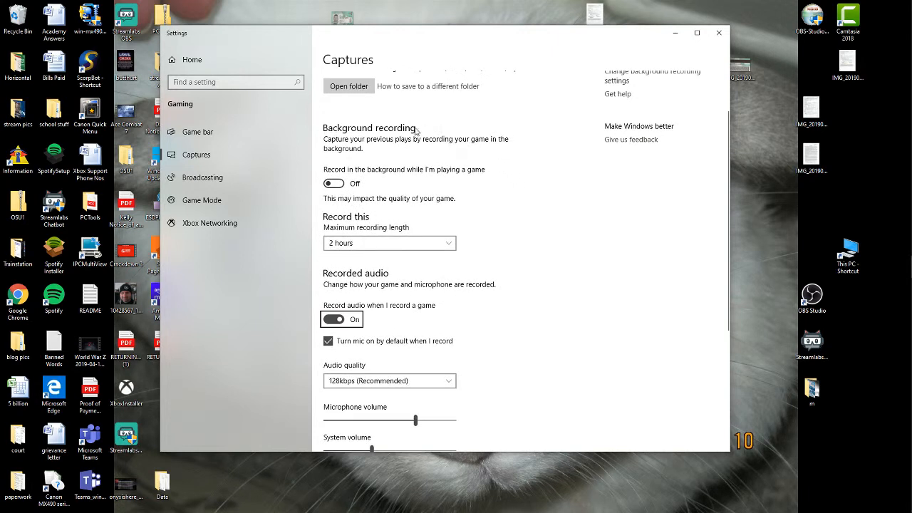
{"action": "mouse_move", "coordinate": [435, 155]}
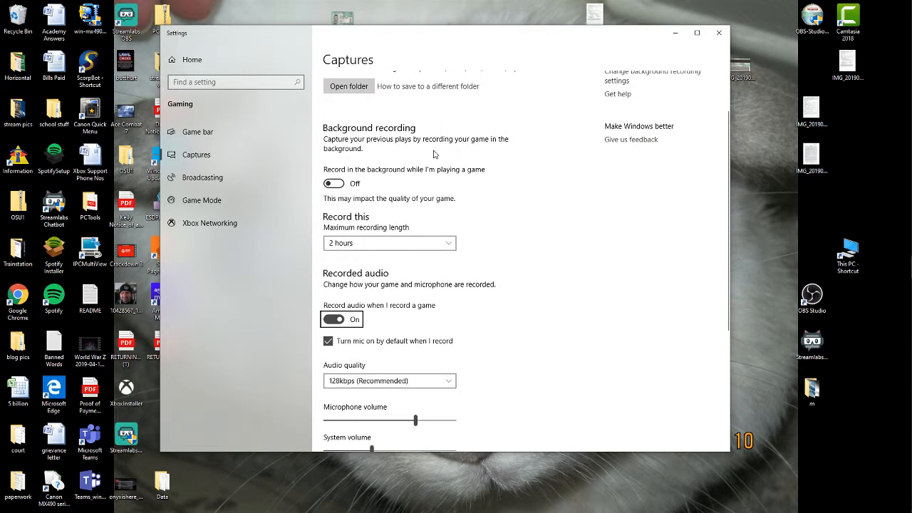
{"action": "mouse_move", "coordinate": [454, 155]}
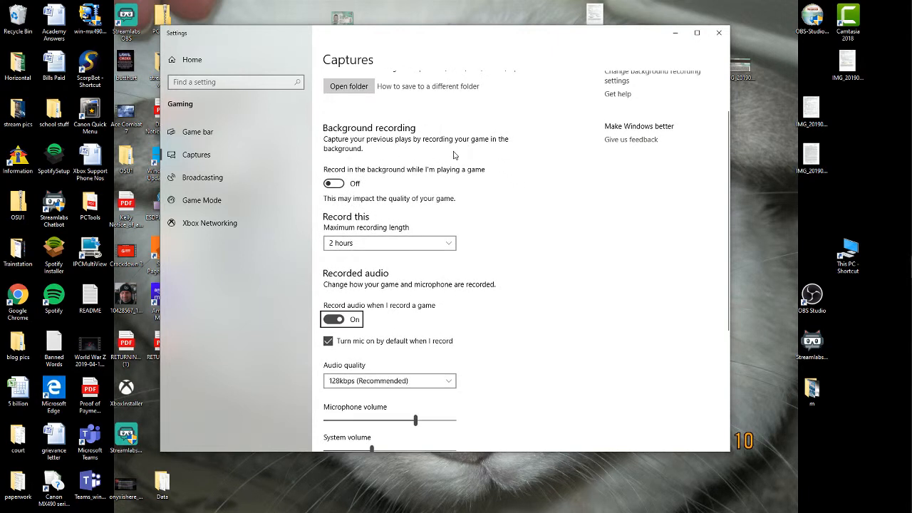
{"action": "mouse_move", "coordinate": [412, 183]}
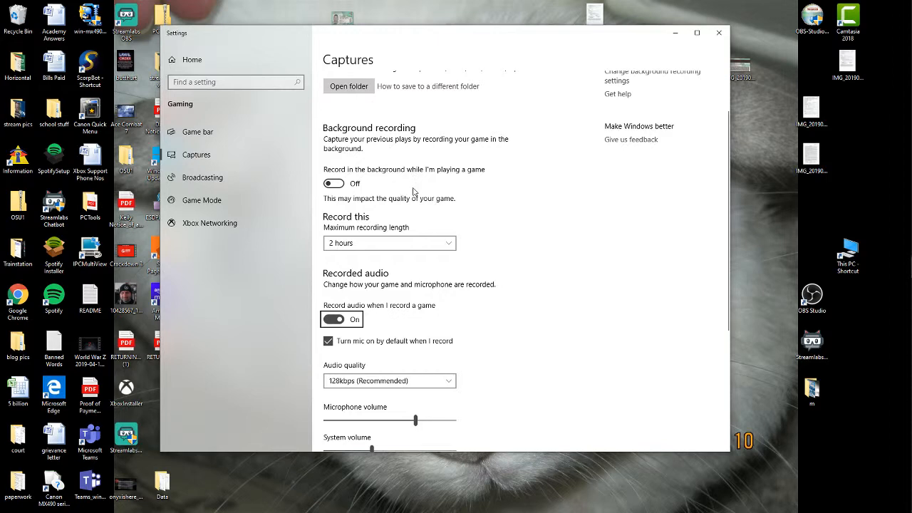
{"action": "scroll", "scroll_direction": "down", "scroll_amount": 3}
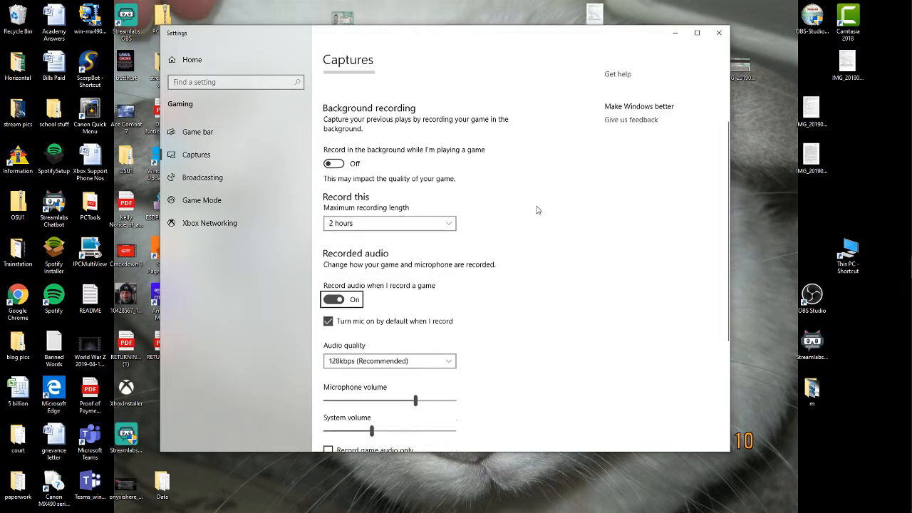
{"action": "scroll", "scroll_direction": "down", "scroll_amount": 3}
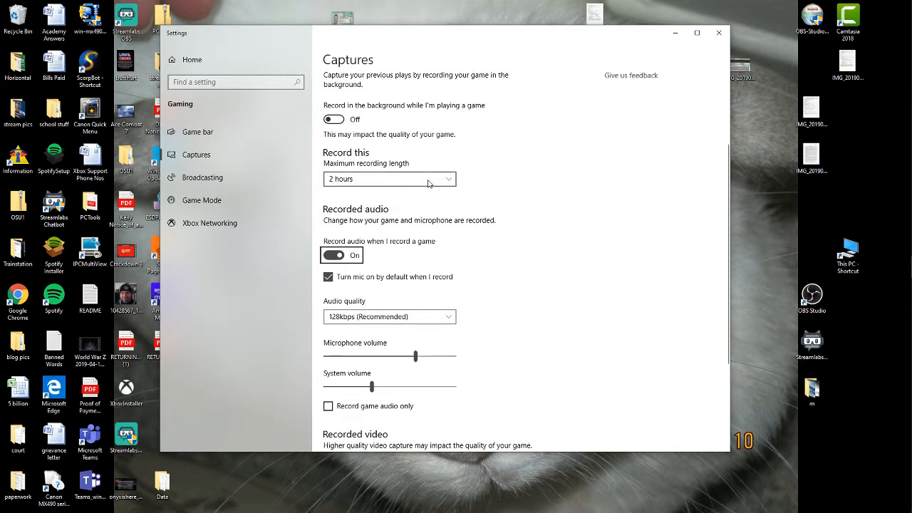
{"action": "left_click", "coordinate": [390, 179]}
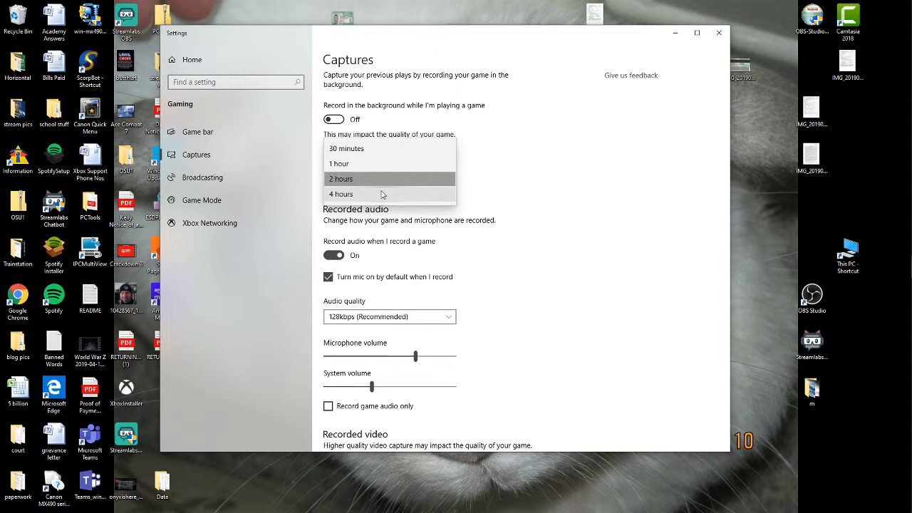
{"action": "mouse_move", "coordinate": [529, 169]}
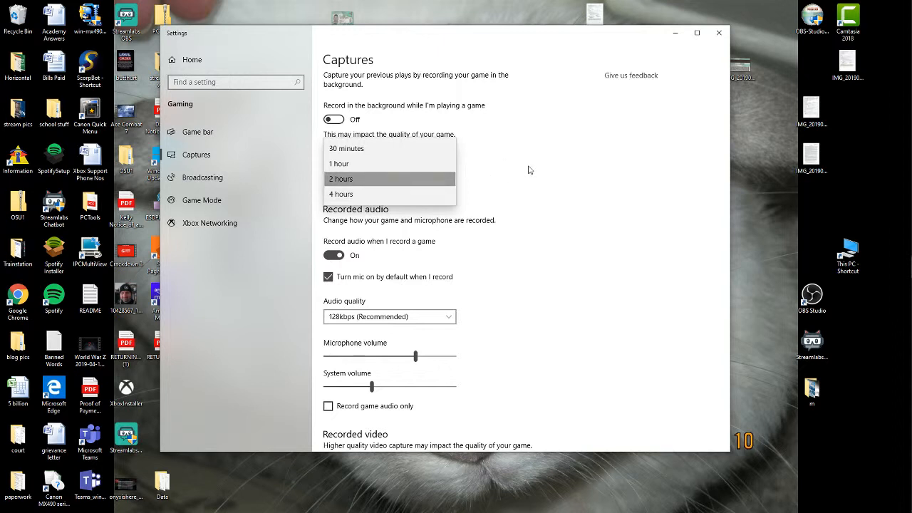
{"action": "left_click", "coordinate": [340, 179]}
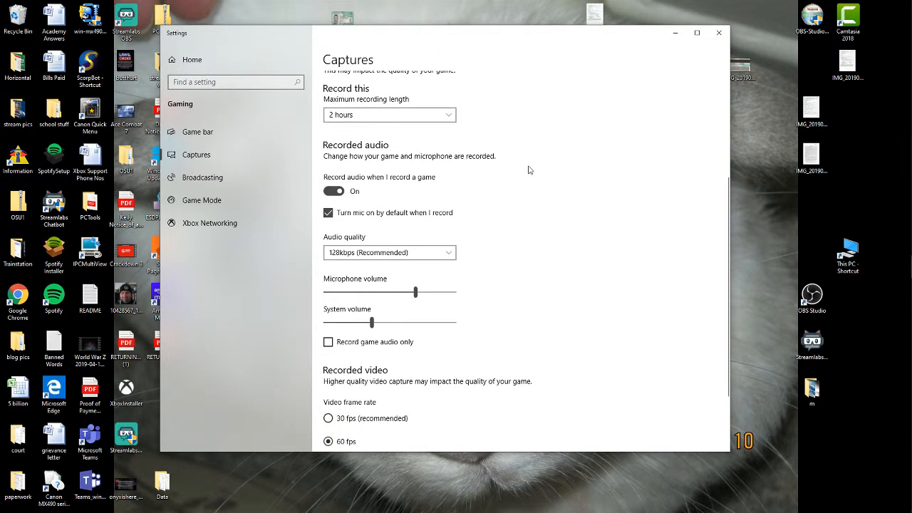
{"action": "mouse_move", "coordinate": [381, 187]}
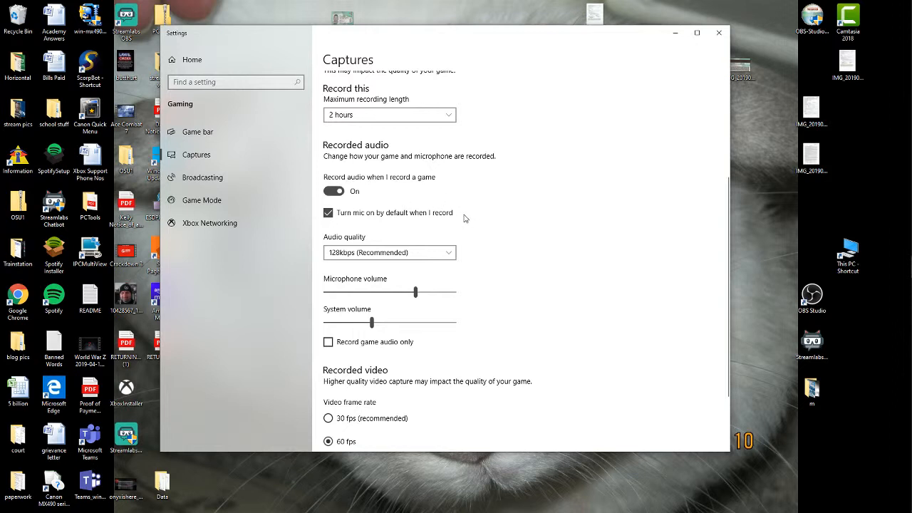
{"action": "mouse_move", "coordinate": [395, 228]}
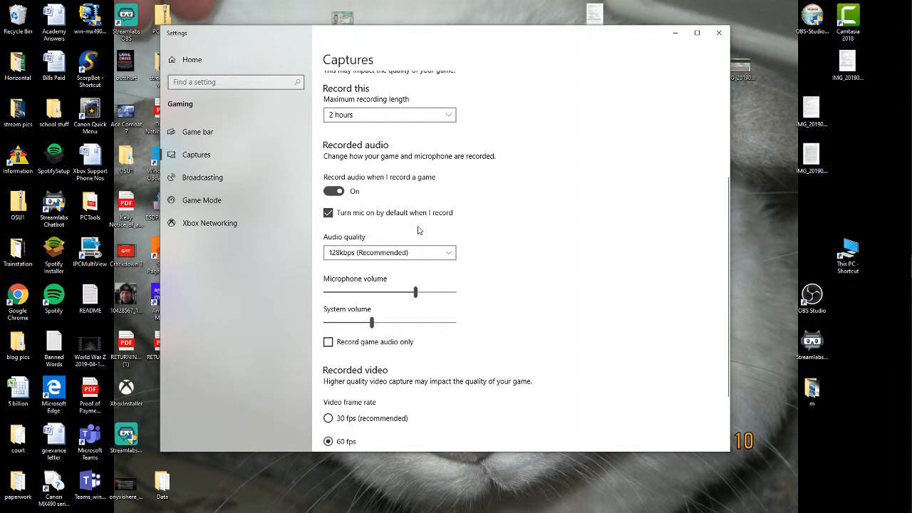
{"action": "scroll", "scroll_direction": "down", "scroll_amount": 3}
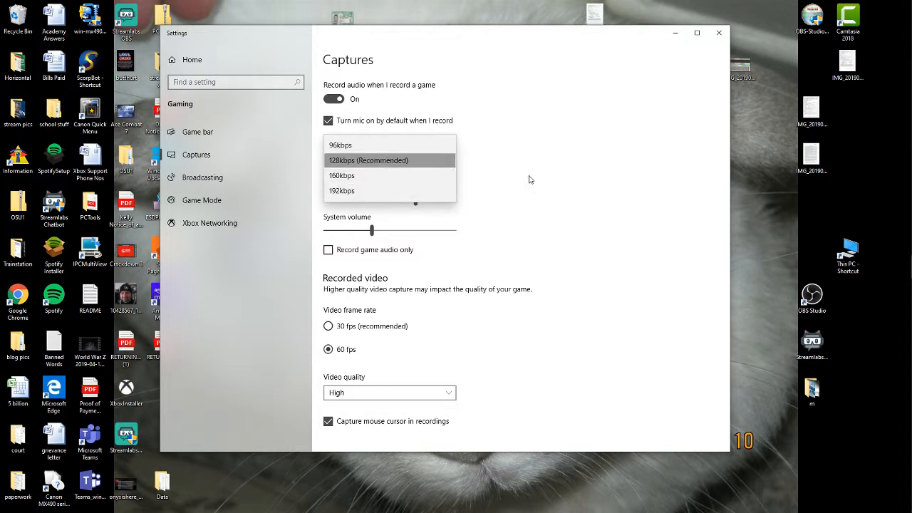
{"action": "mouse_move", "coordinate": [541, 176]}
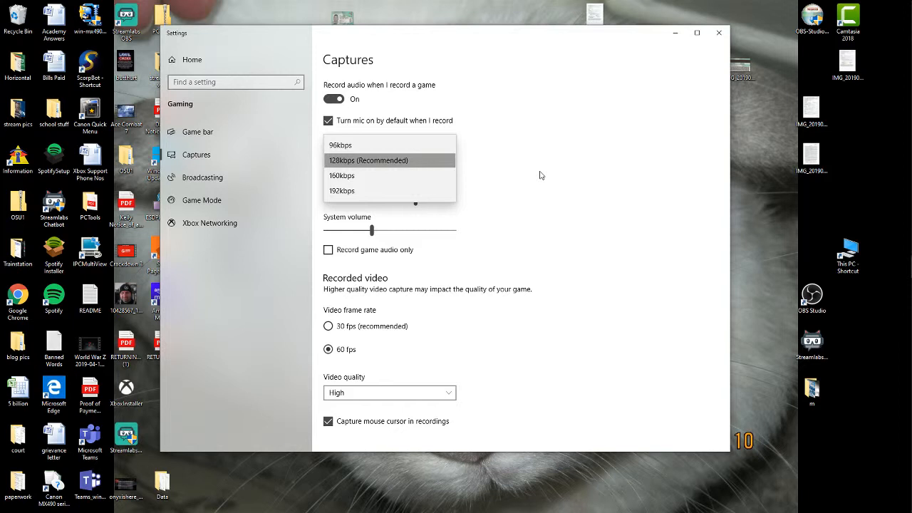
{"action": "left_click", "coordinate": [390, 160]}
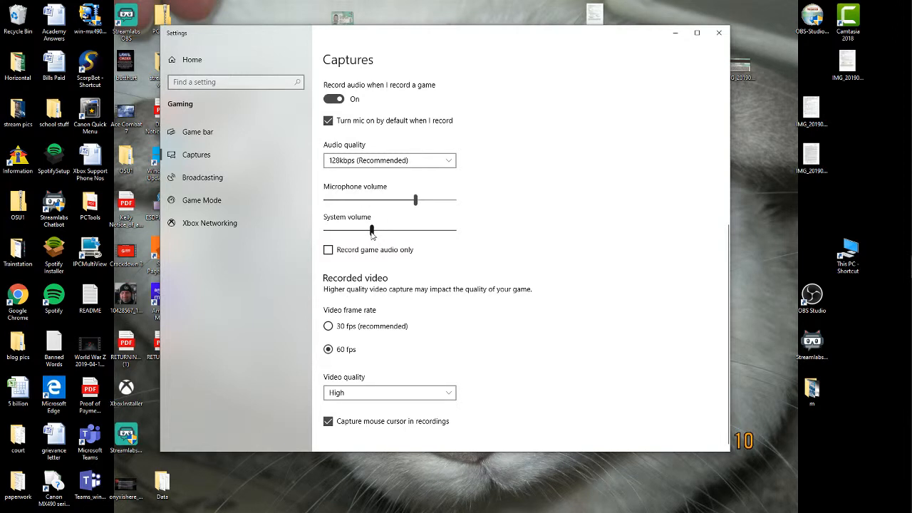
{"action": "left_click_drag", "start_coordinate": [369, 230], "coordinate": [416, 200]}
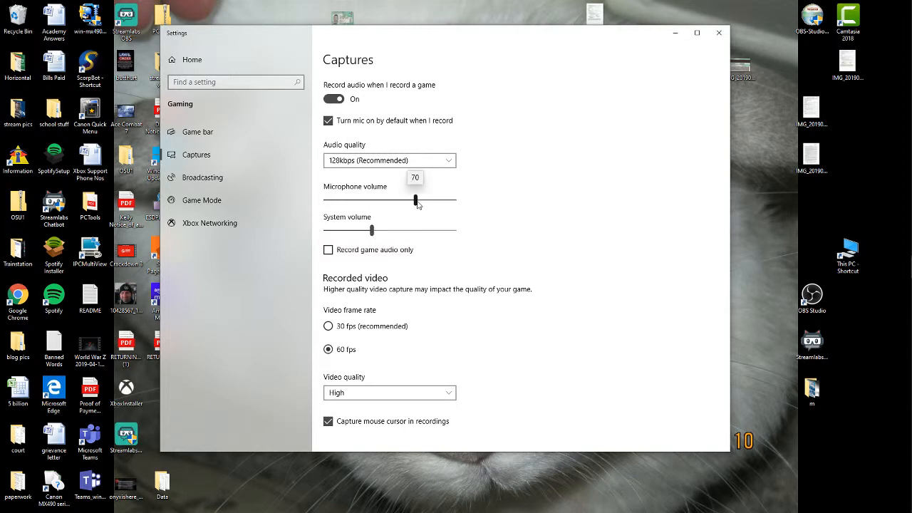
{"action": "mouse_move", "coordinate": [374, 230]}
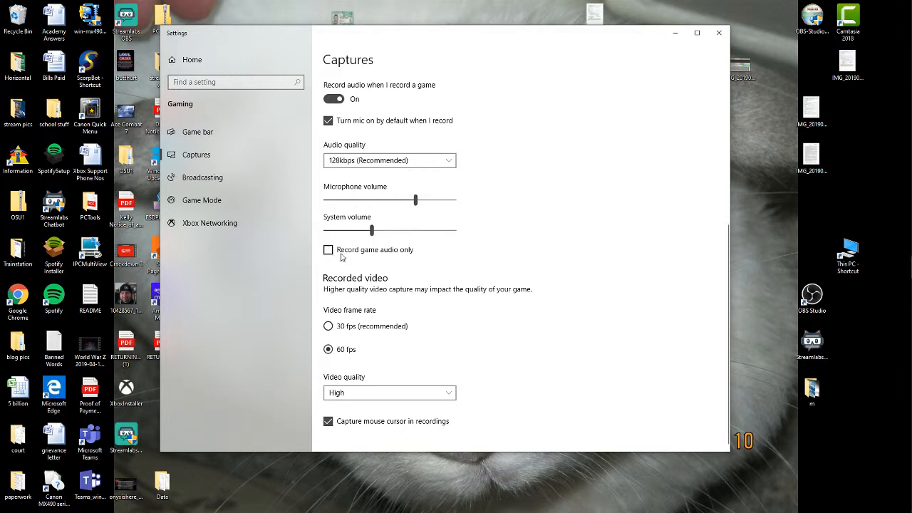
{"action": "mouse_move", "coordinate": [307, 242]}
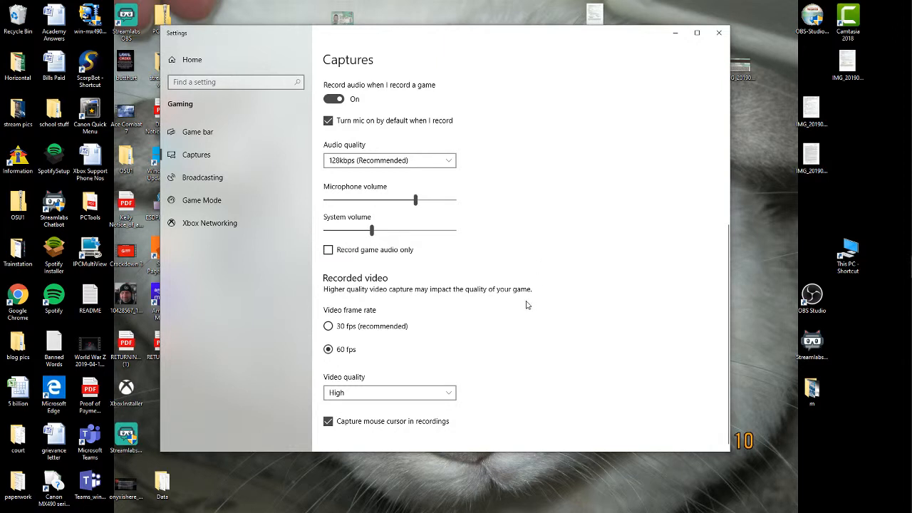
{"action": "mouse_move", "coordinate": [417, 303]}
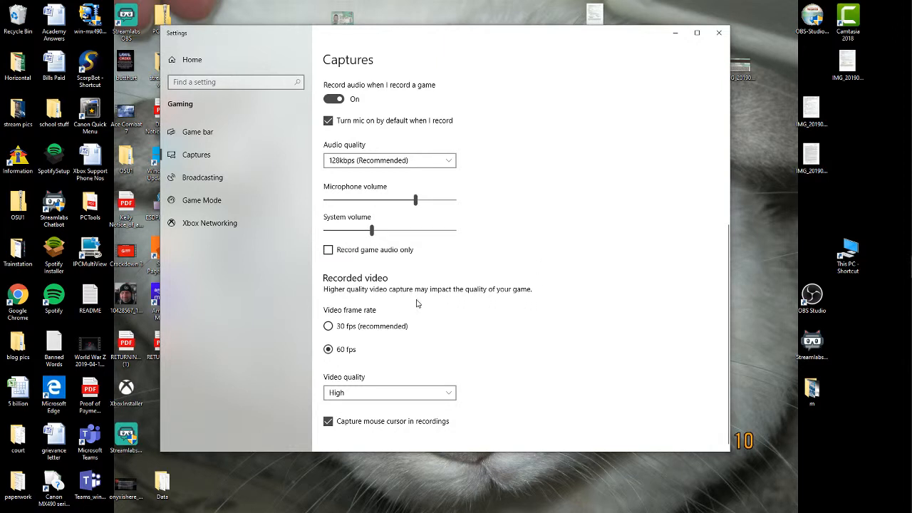
{"action": "mouse_move", "coordinate": [390, 338]}
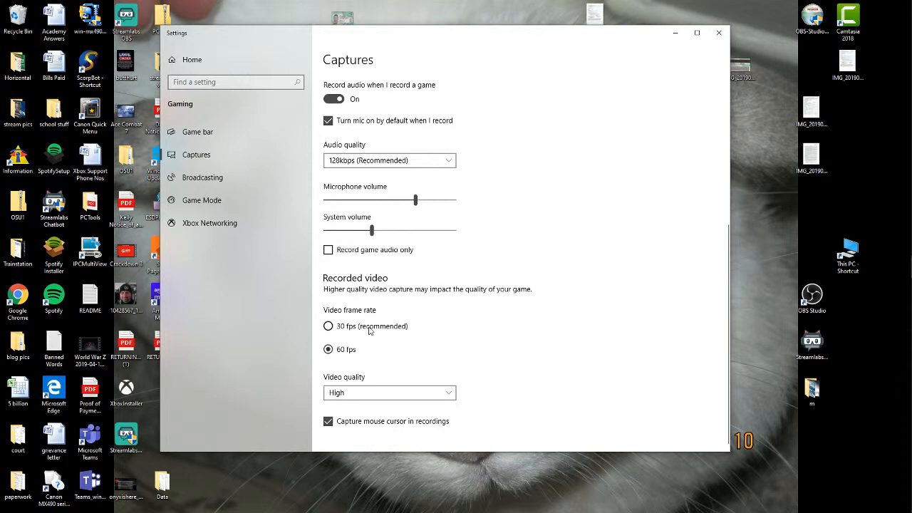
{"action": "mouse_move", "coordinate": [390, 328]}
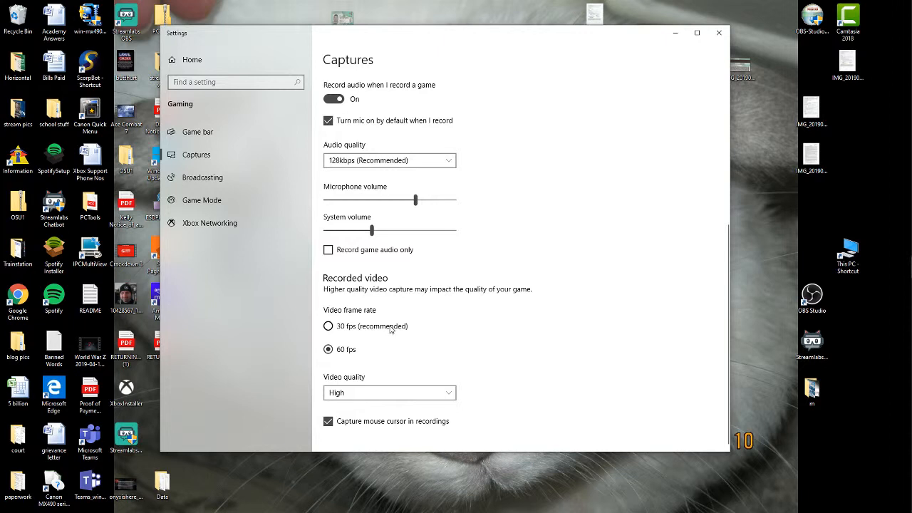
{"action": "left_click", "coordinate": [388, 393]}
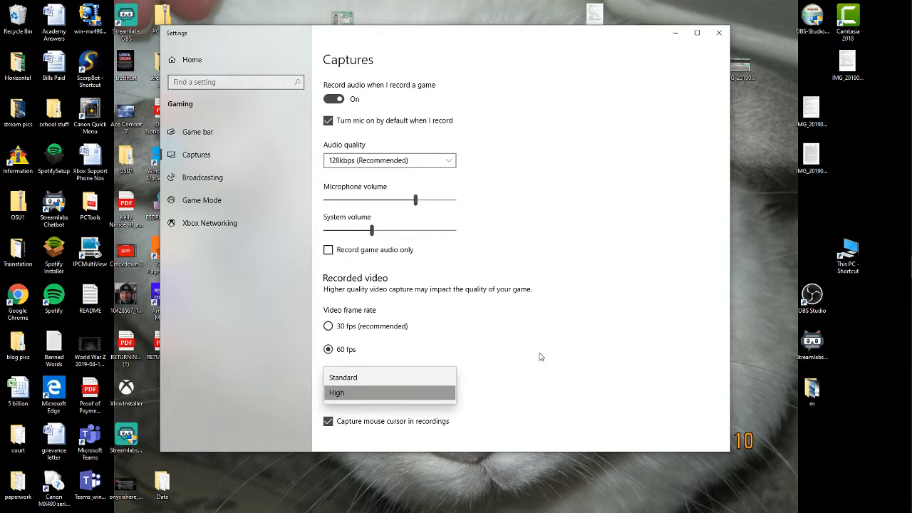
{"action": "left_click", "coordinate": [336, 392]}
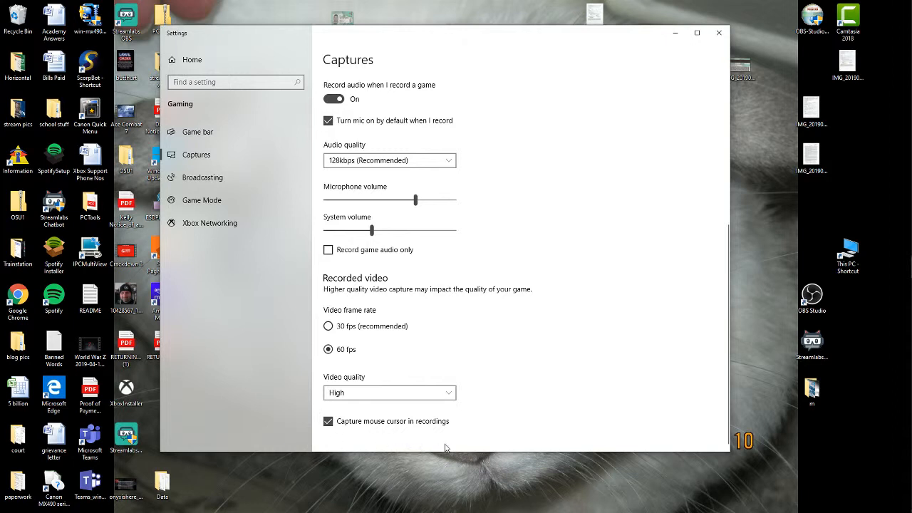
{"action": "mouse_move", "coordinate": [636, 216]}
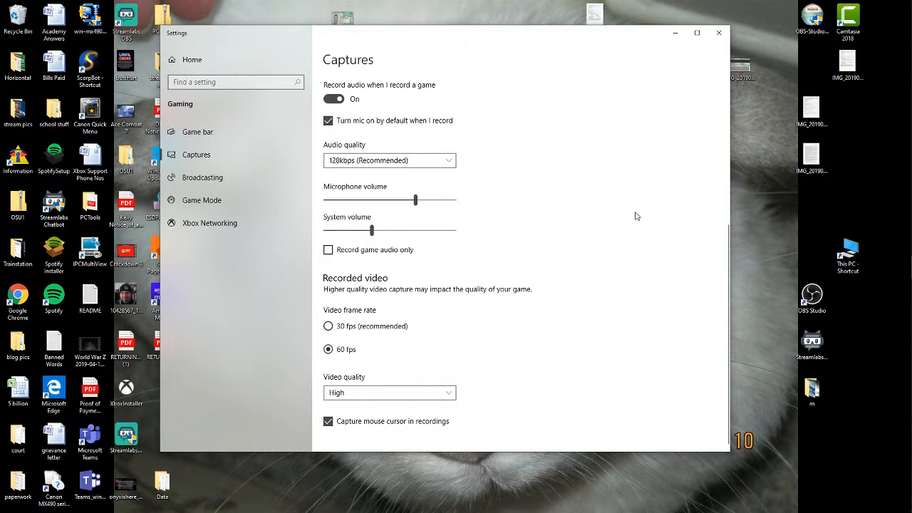
{"action": "mouse_move", "coordinate": [620, 184]}
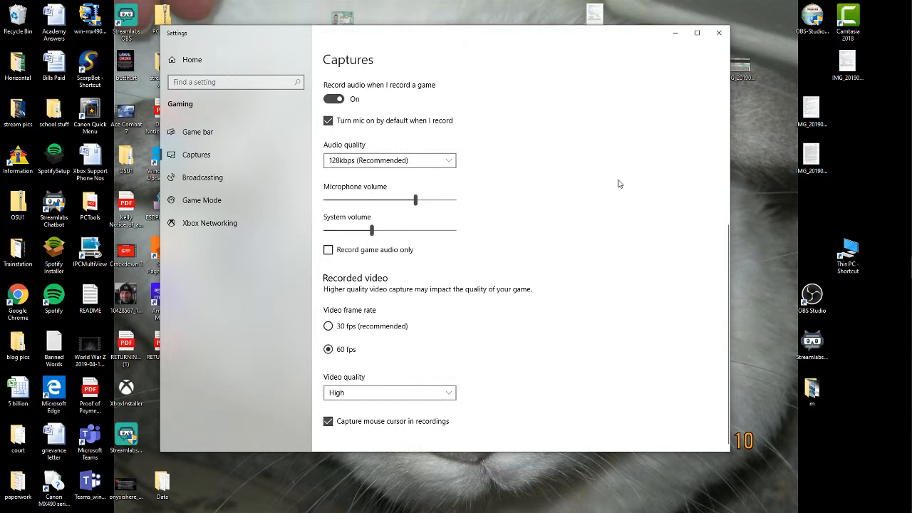